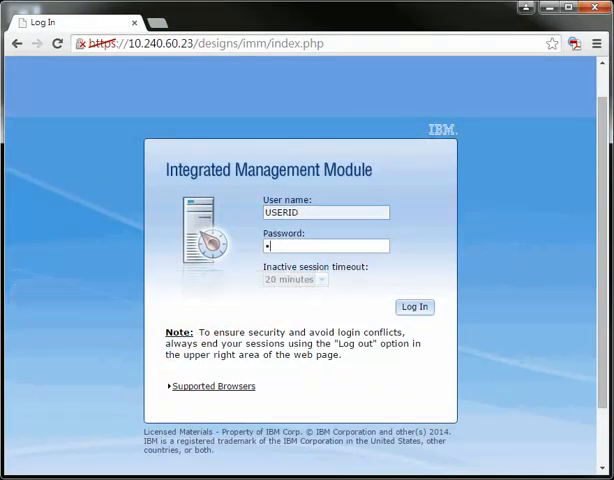
# Log in to the Integrated Management Module with the password
pyautogui.write('password')
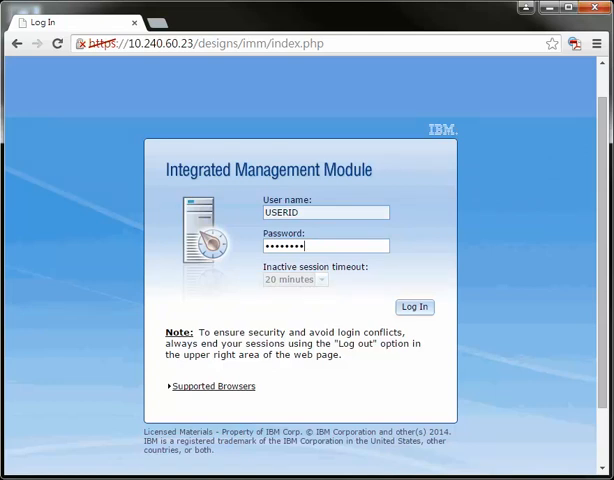
pyautogui.click(414, 306)
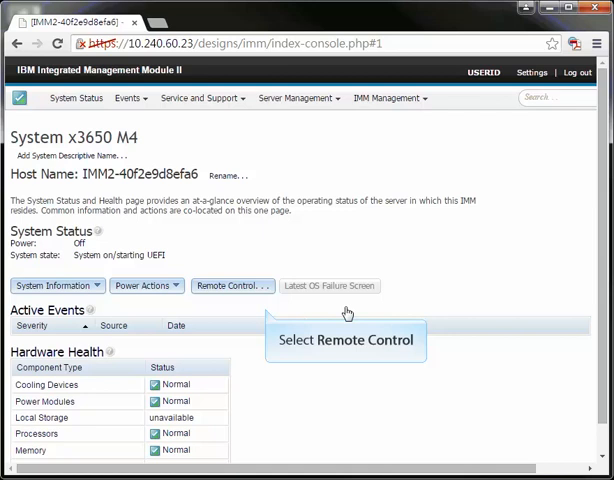
# Launch Remote Control to start the Video Viewer for the powered-off x3650 M4
pyautogui.click(232, 285)
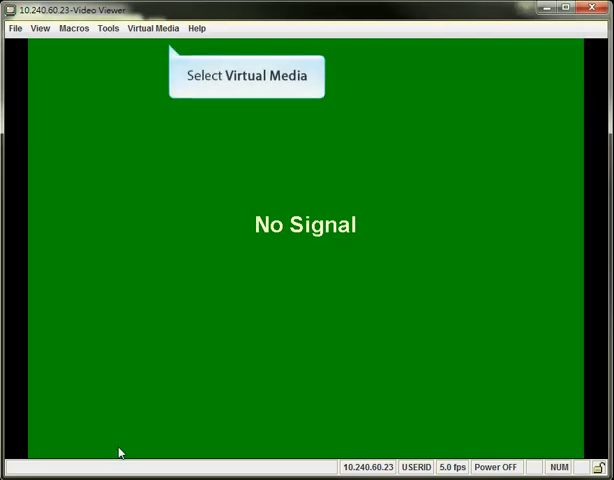
# Activate virtual media from the Virtual Media menu, then reopen the menu once connected
pyautogui.click(150, 28)
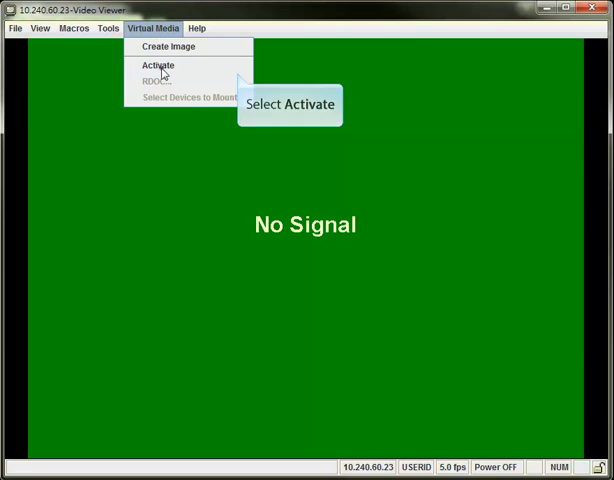
pyautogui.click(156, 65)
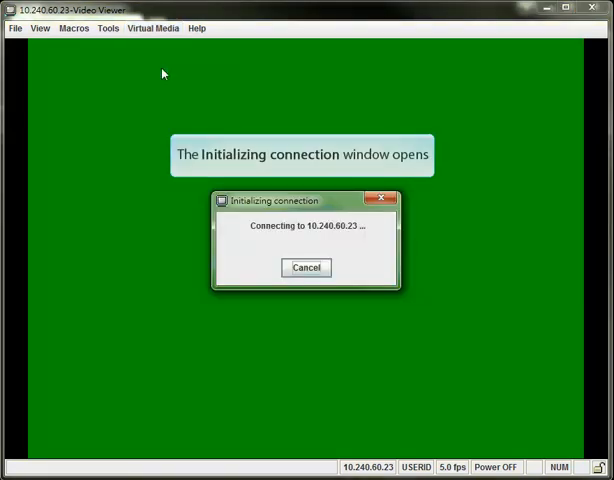
pyautogui.click(153, 27)
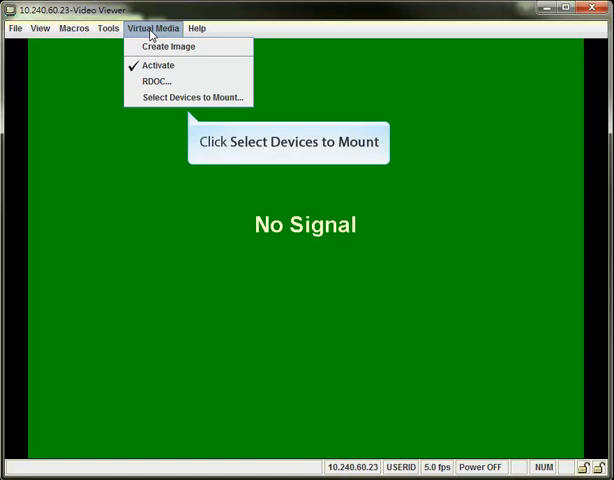
# Add RHEL-7.0-20140507.0-Server-x86_64-dvd1.iso as an image and tick Mapped
pyautogui.click(186, 96)
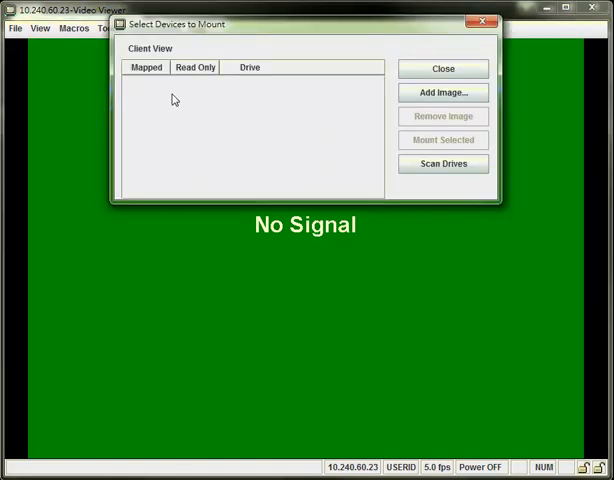
pyautogui.moveTo(441, 92)
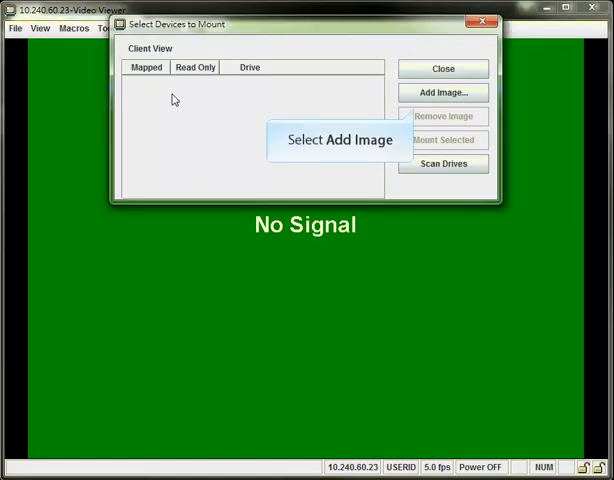
pyautogui.moveTo(442, 92)
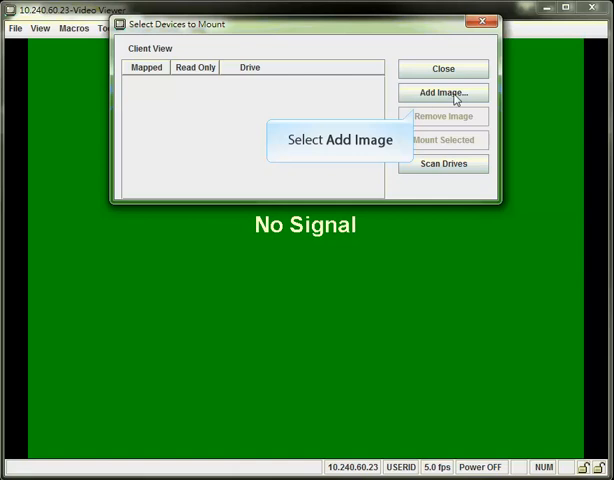
pyautogui.click(441, 92)
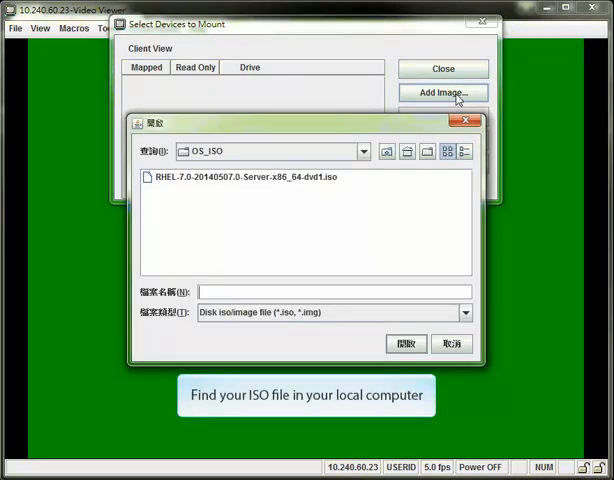
pyautogui.click(240, 178)
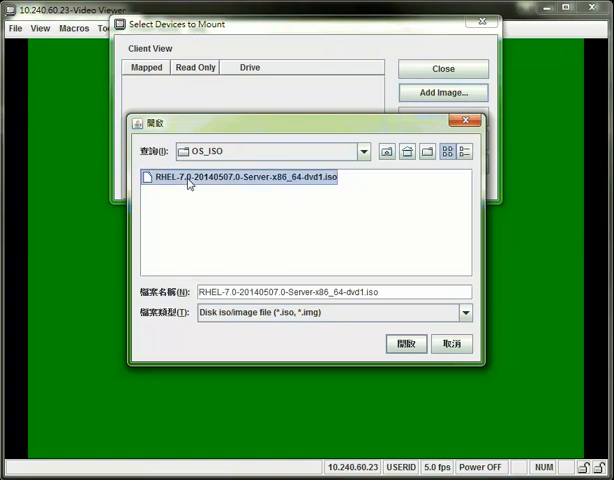
pyautogui.click(405, 343)
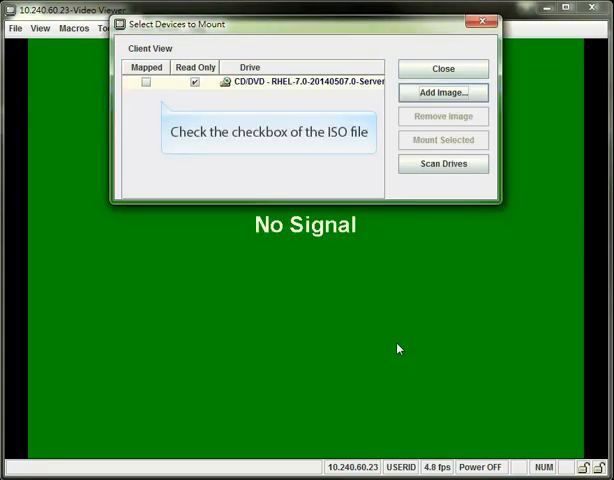
pyautogui.moveTo(147, 82)
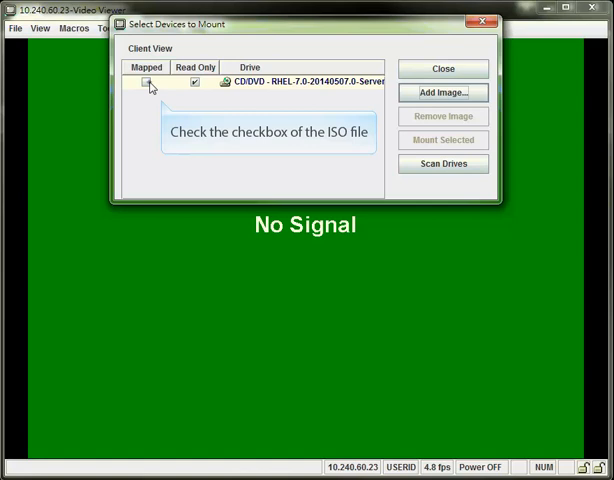
pyautogui.click(146, 81)
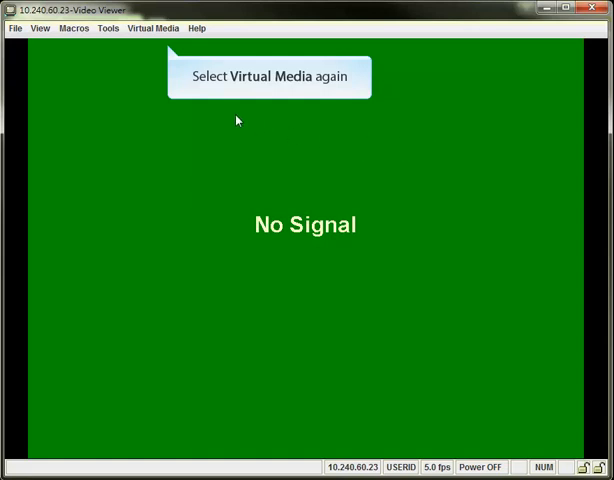
pyautogui.click(151, 27)
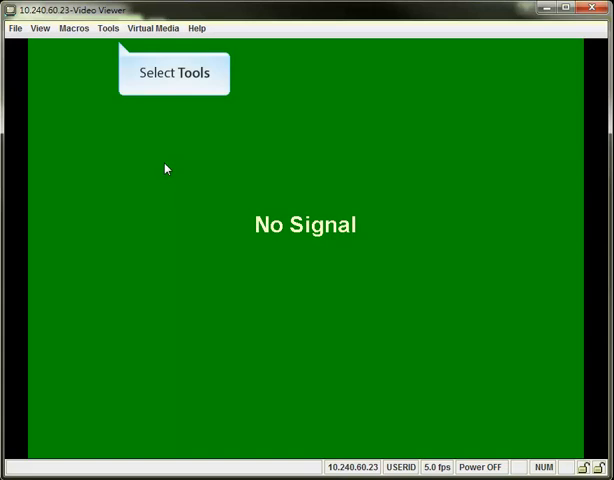
# Power the server on via Tools > Power > On and confirm with Yes
pyautogui.click(107, 28)
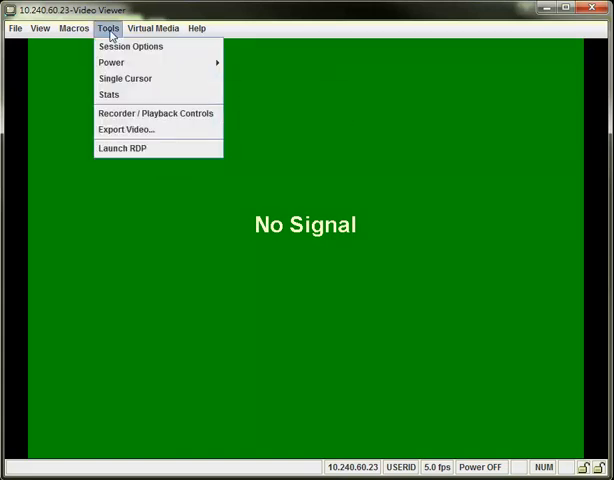
pyautogui.moveTo(110, 62)
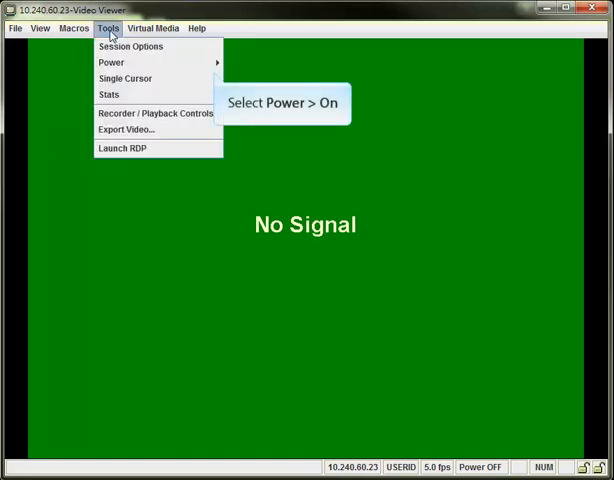
pyautogui.moveTo(111, 62)
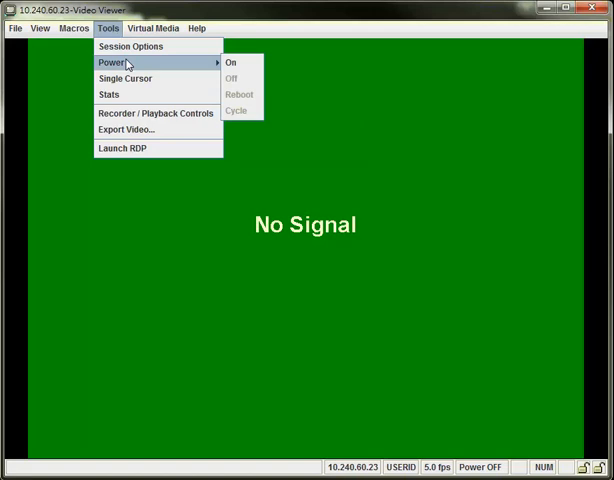
pyautogui.click(230, 62)
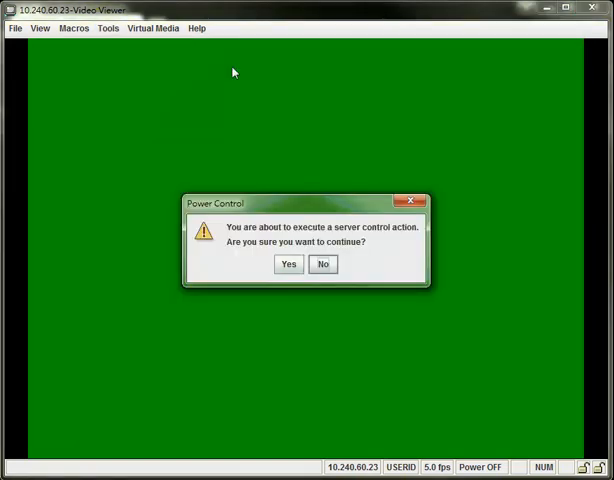
pyautogui.moveTo(291, 194)
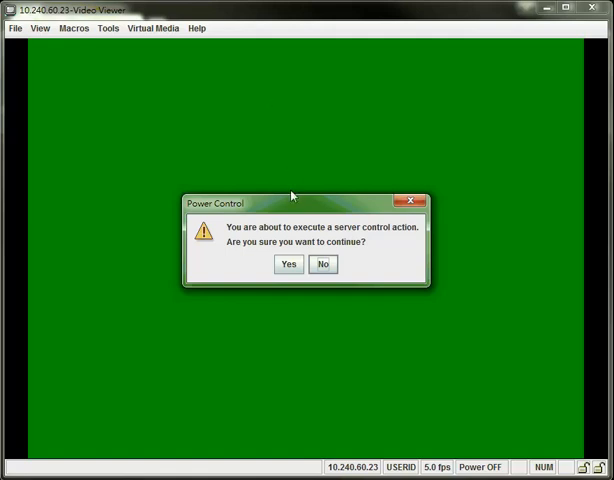
pyautogui.click(288, 264)
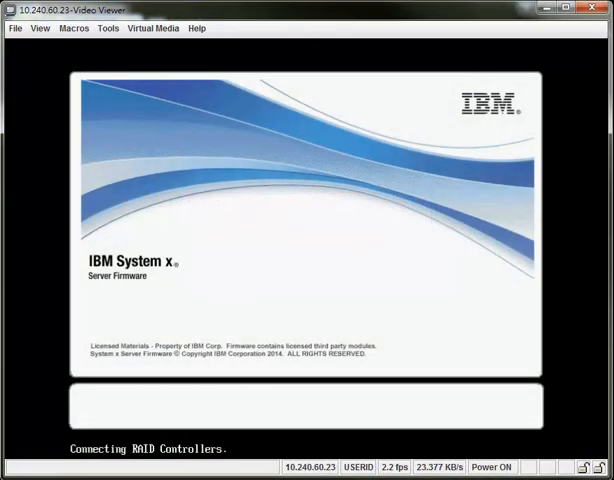
# Press F12 at boot to bring up the Boot Devices Manager with IMM Remote Mount
pyautogui.press('f12')
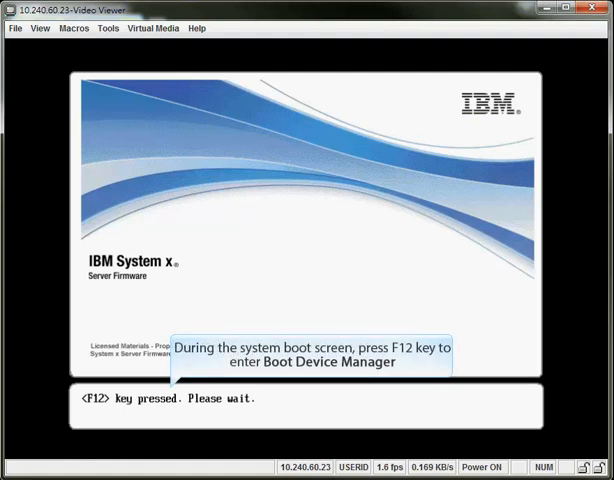
pyautogui.press('f12')
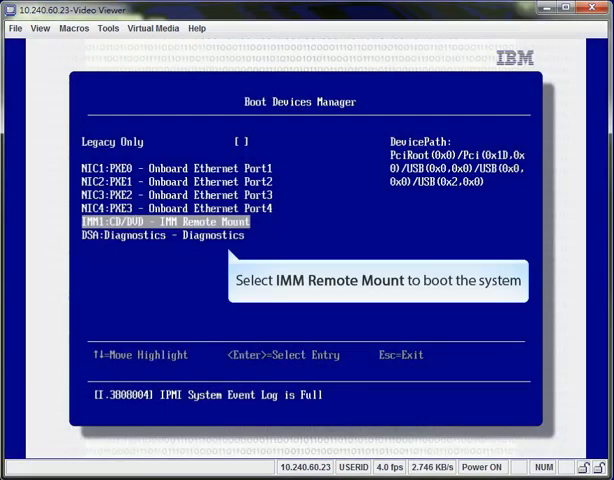